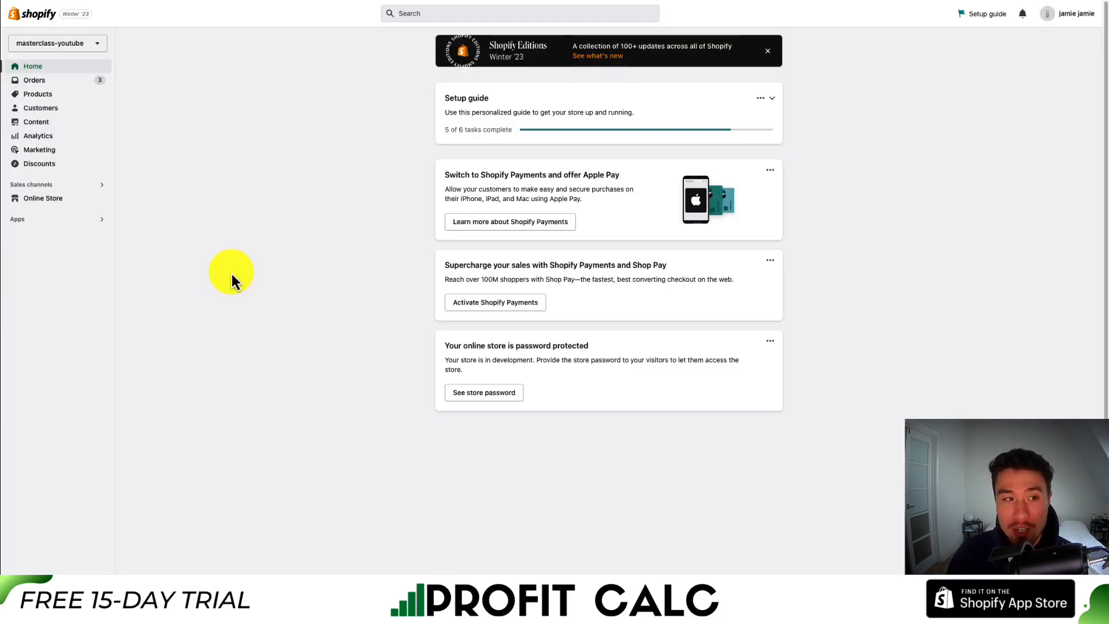
mouse_move(147, 509)
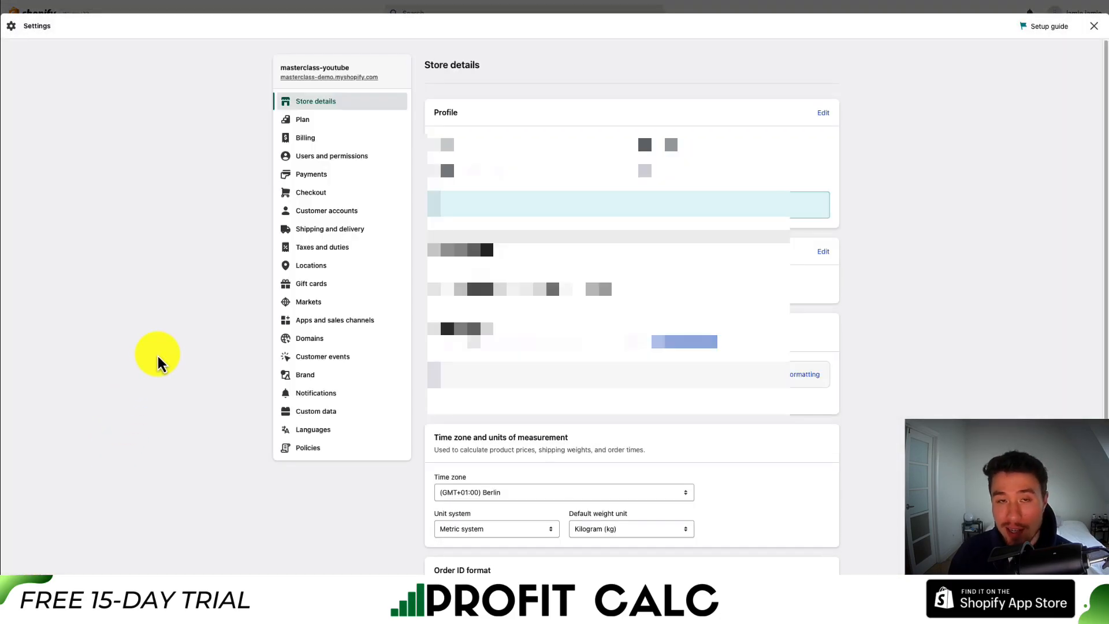
mouse_move(310, 452)
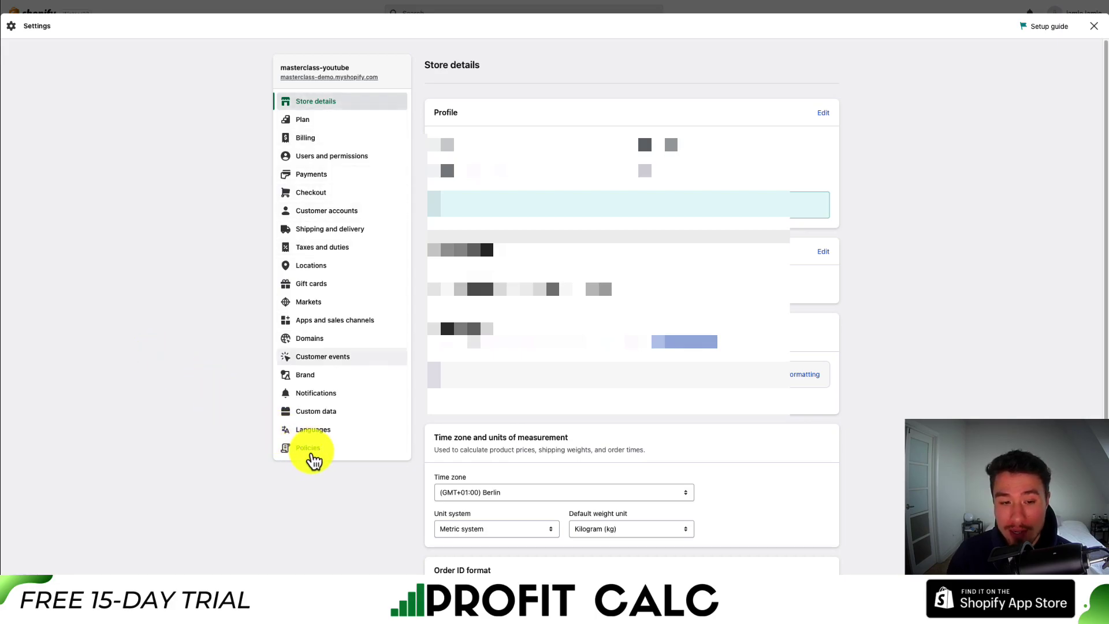
- Show the Policies settings page with its empty refund, privacy, terms and shipping policy editors
click(307, 447)
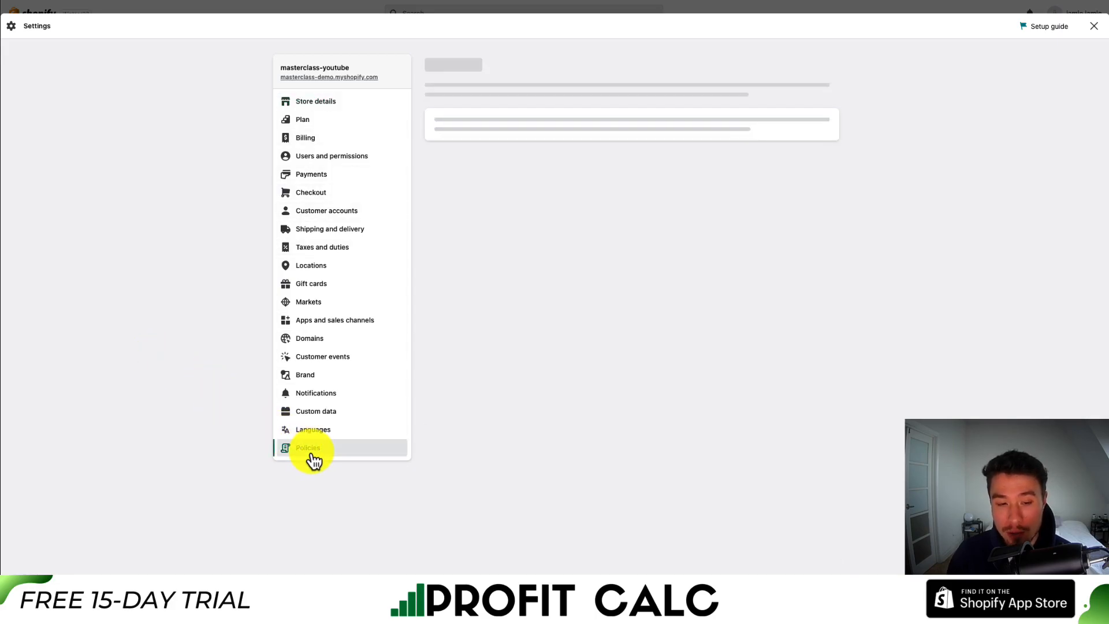
click(307, 447)
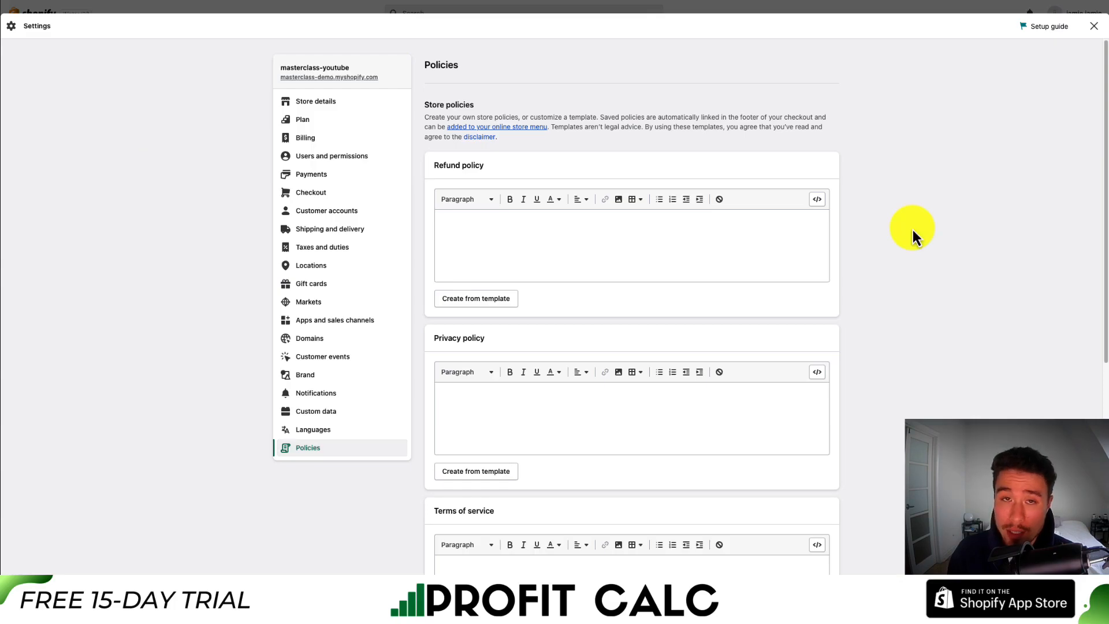
mouse_move(594, 233)
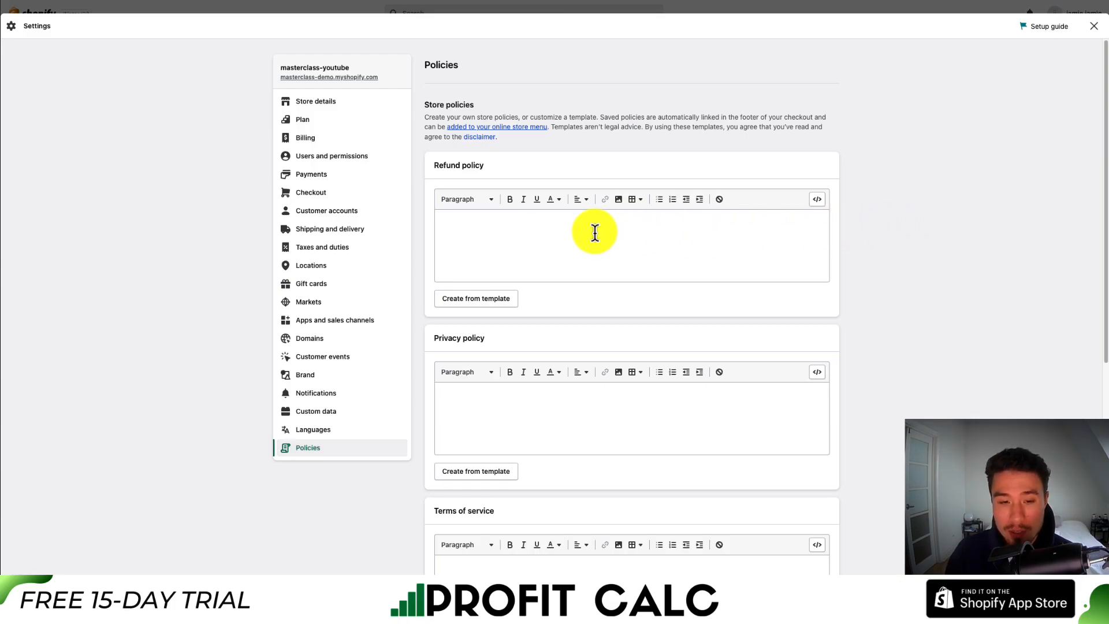
scroll(down, 3)
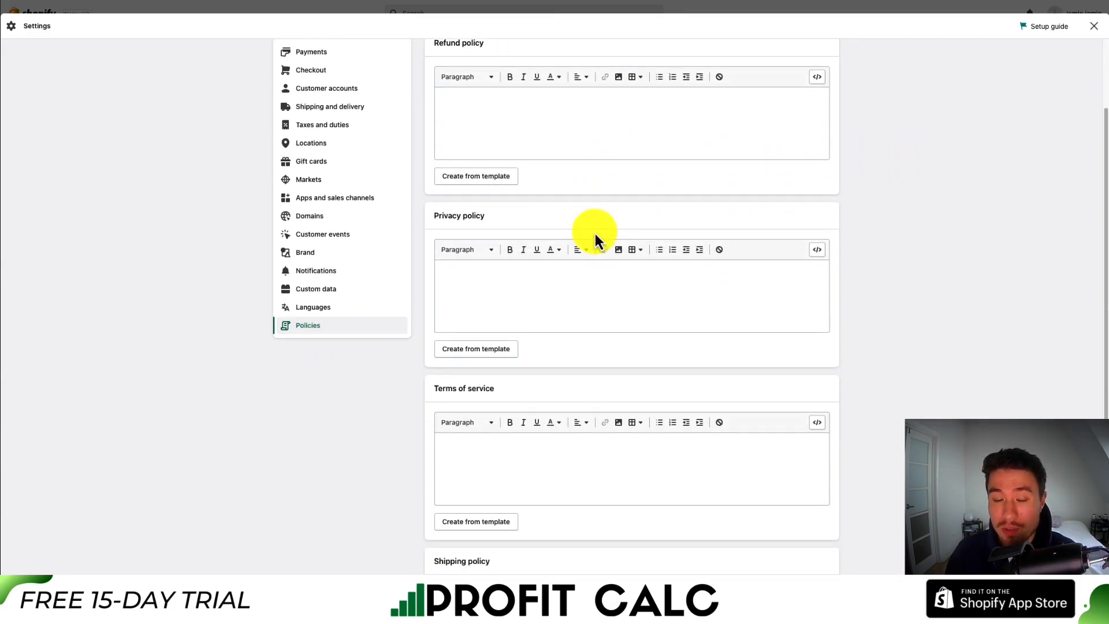
scroll(up, 3)
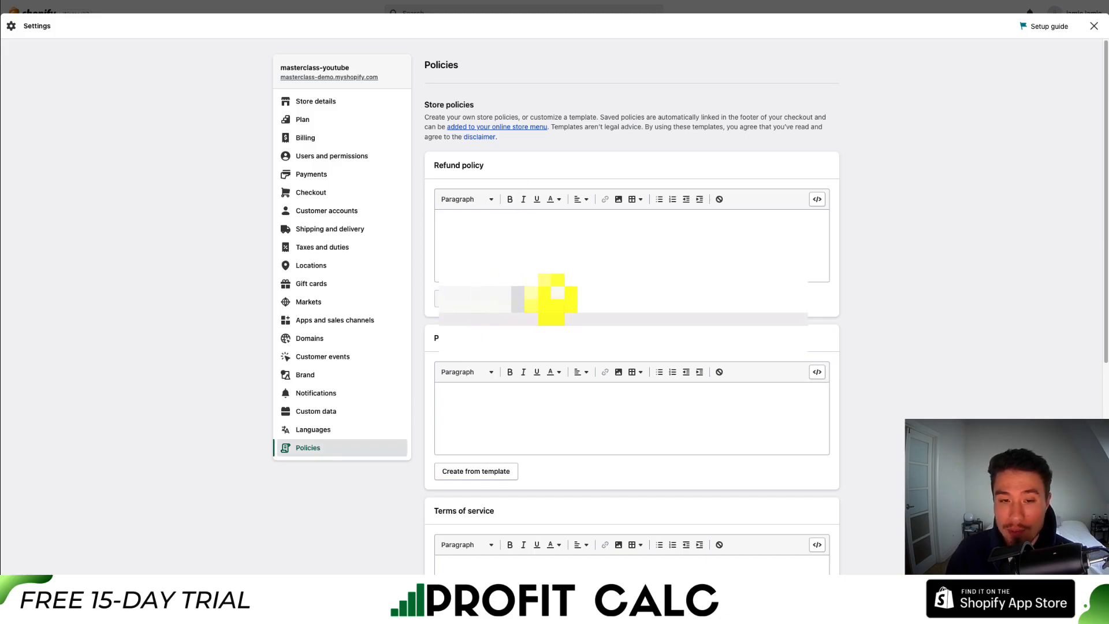
- Generate the refund policy from Shopify's template and review its returns, exceptions, exchanges and refunds sections
click(474, 471)
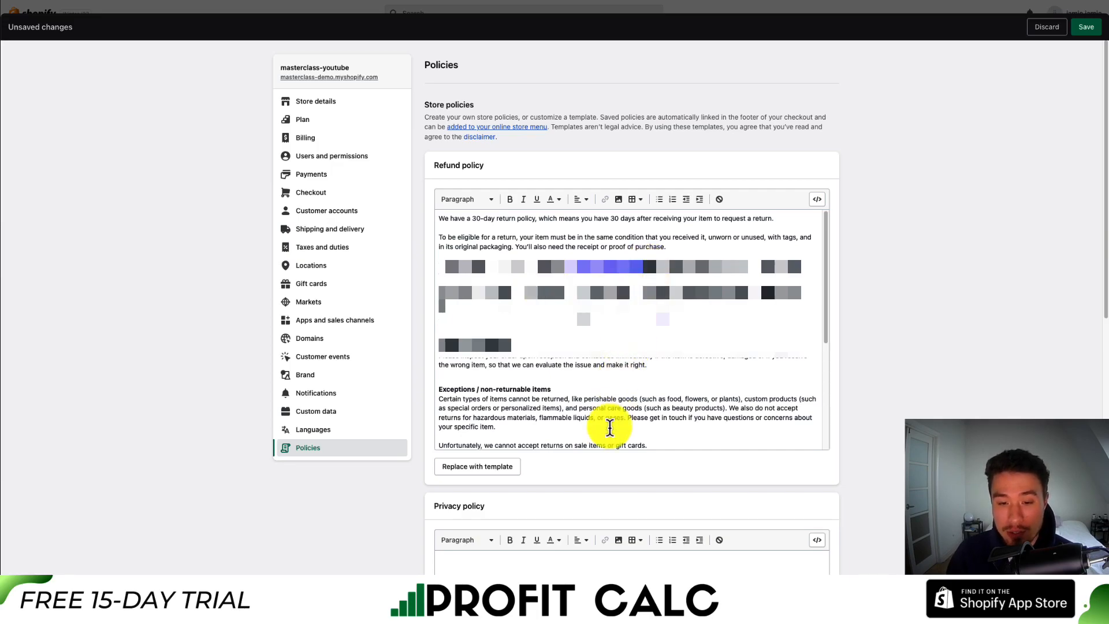
scroll(down, 3)
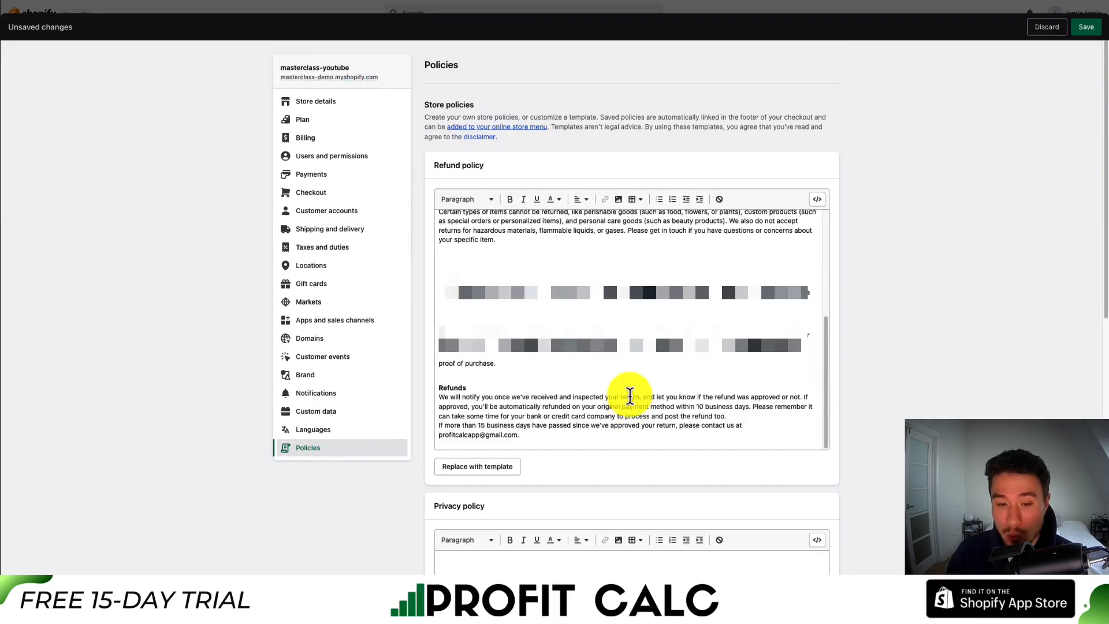
scroll(up, 3)
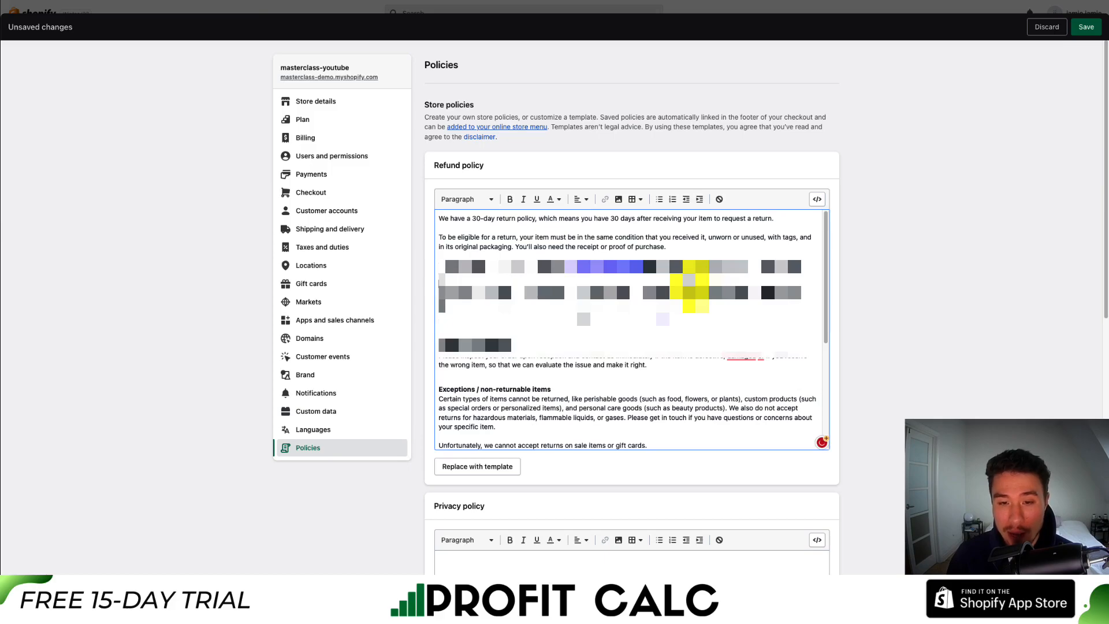
scroll(down, 3)
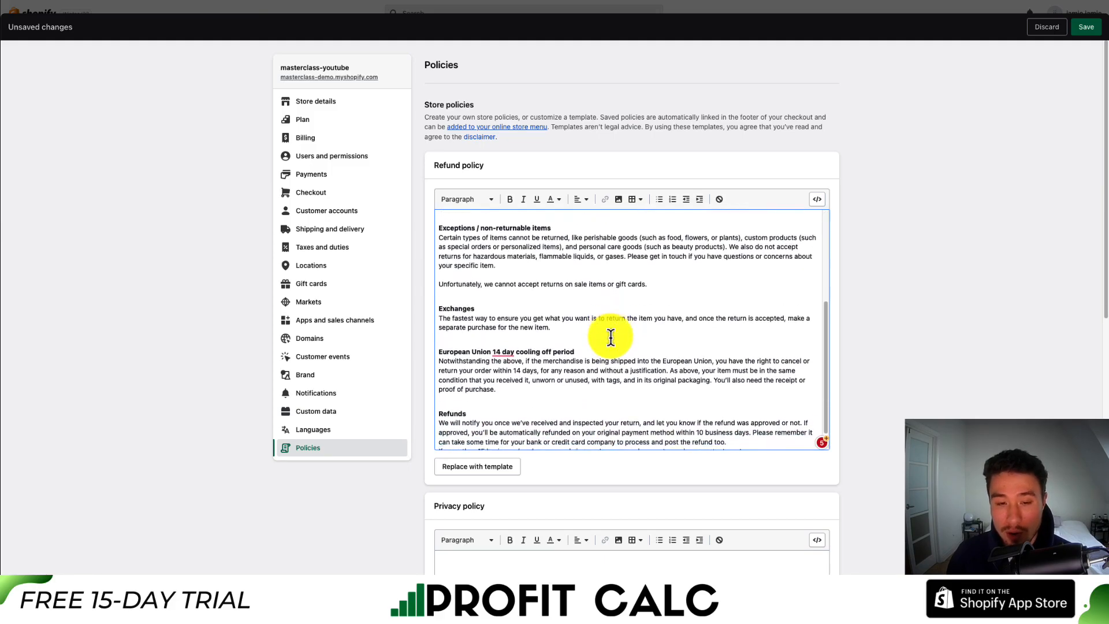
scroll(down, 3)
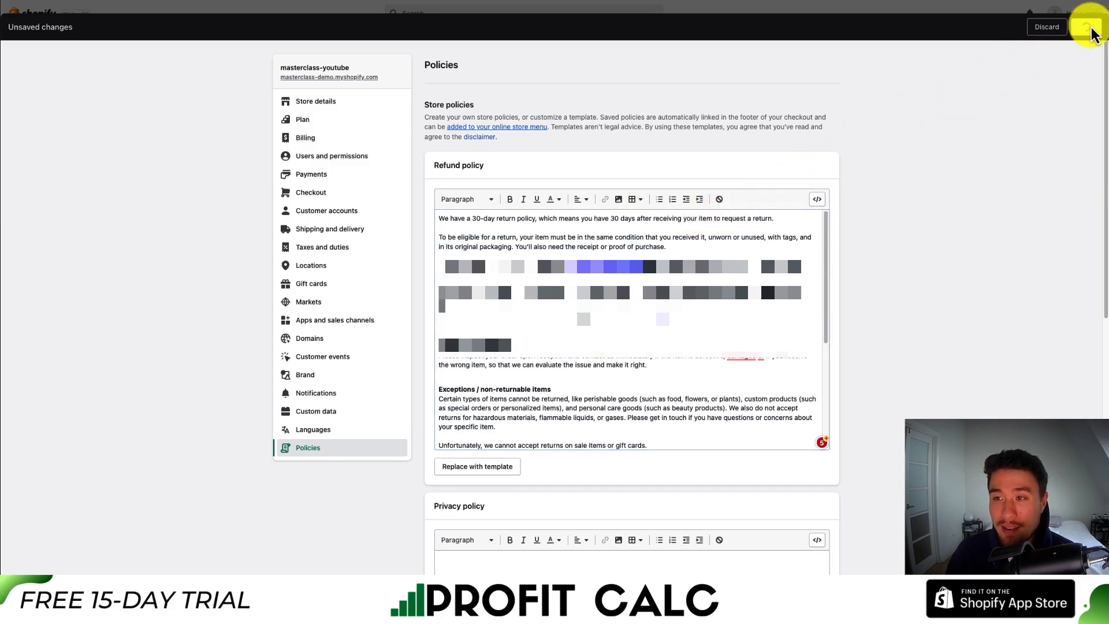
- Save the generated refund policy and go to the Online Store navigation menus
click(1047, 27)
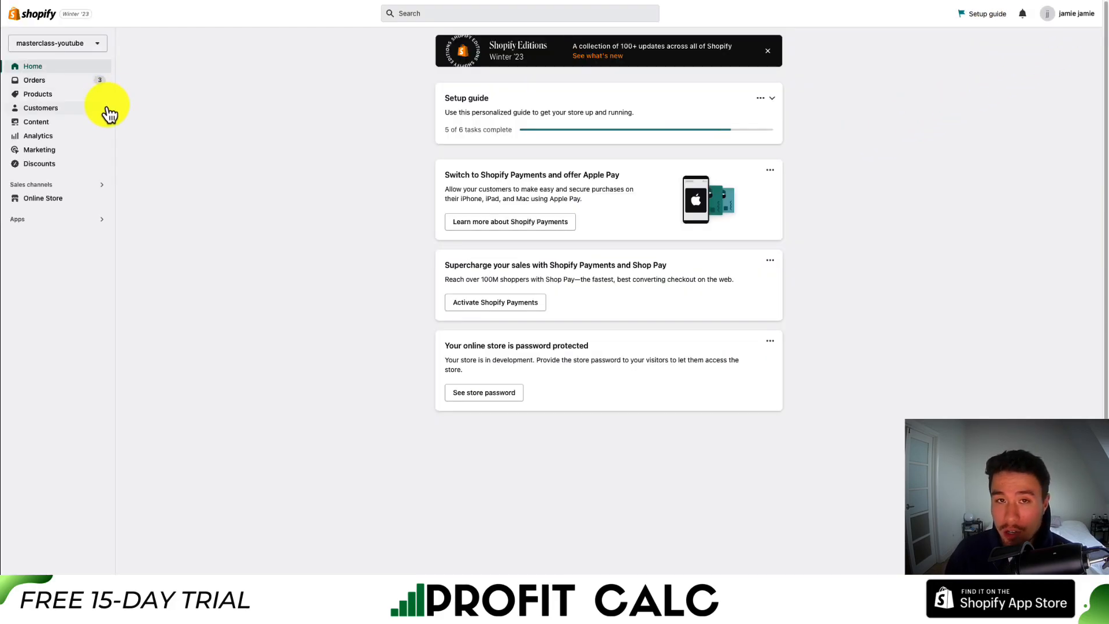
mouse_move(69, 201)
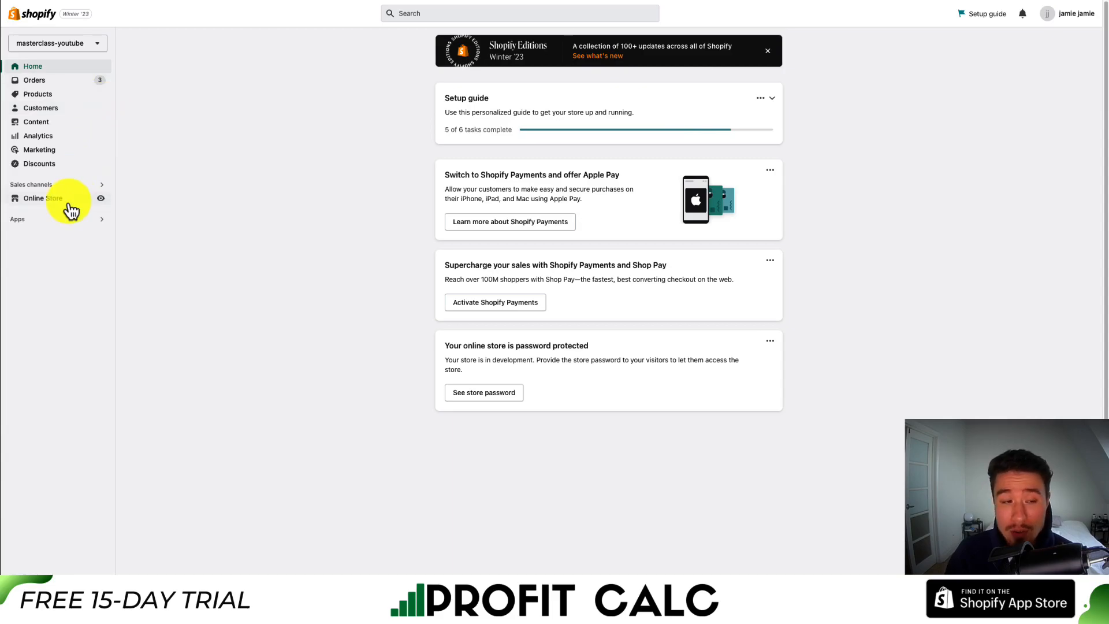
click(43, 197)
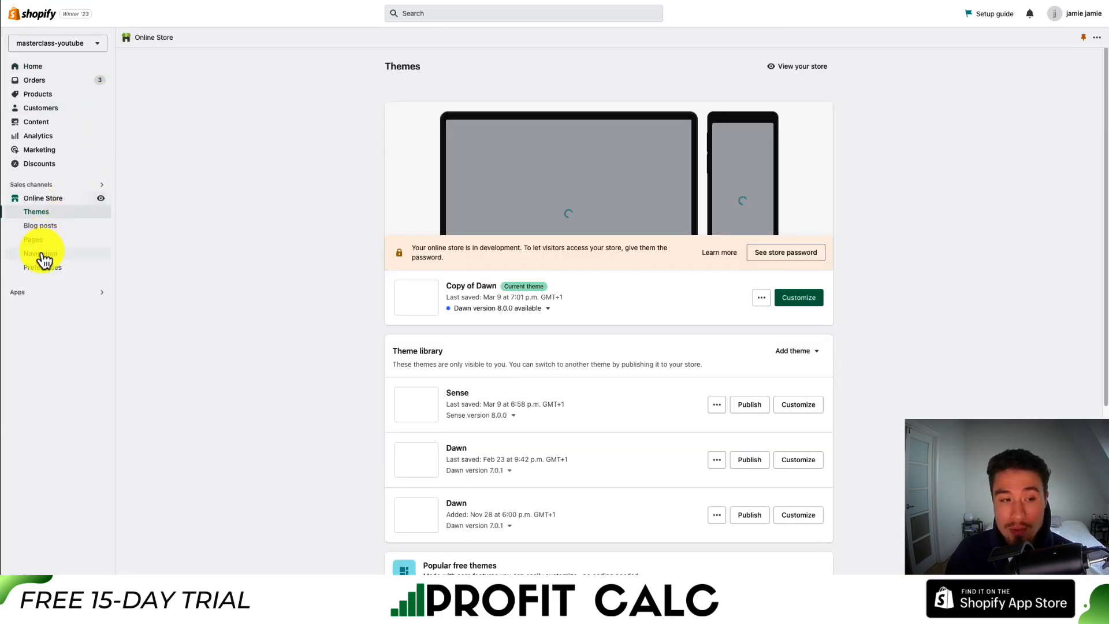
click(40, 253)
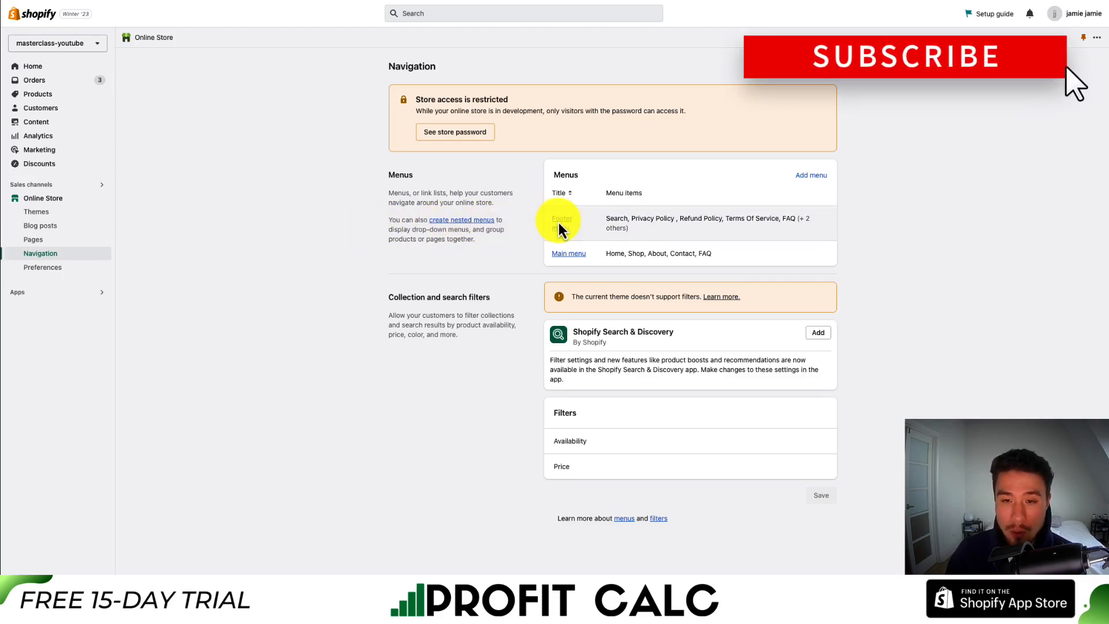
- Delete the existing Refund Policy item from the footer menu
click(562, 219)
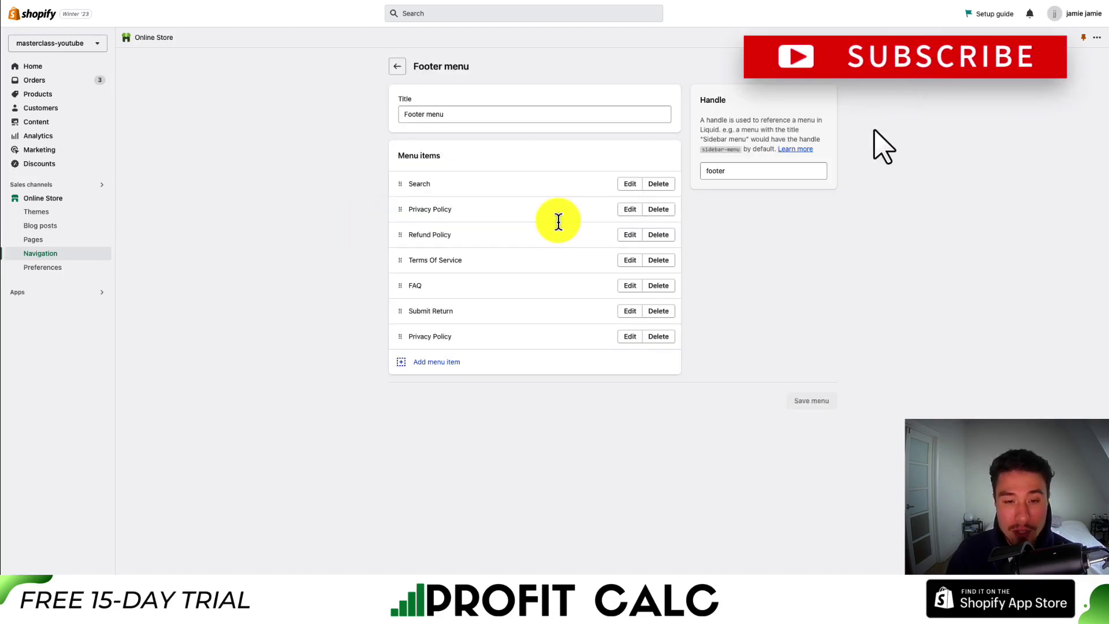
mouse_move(657, 234)
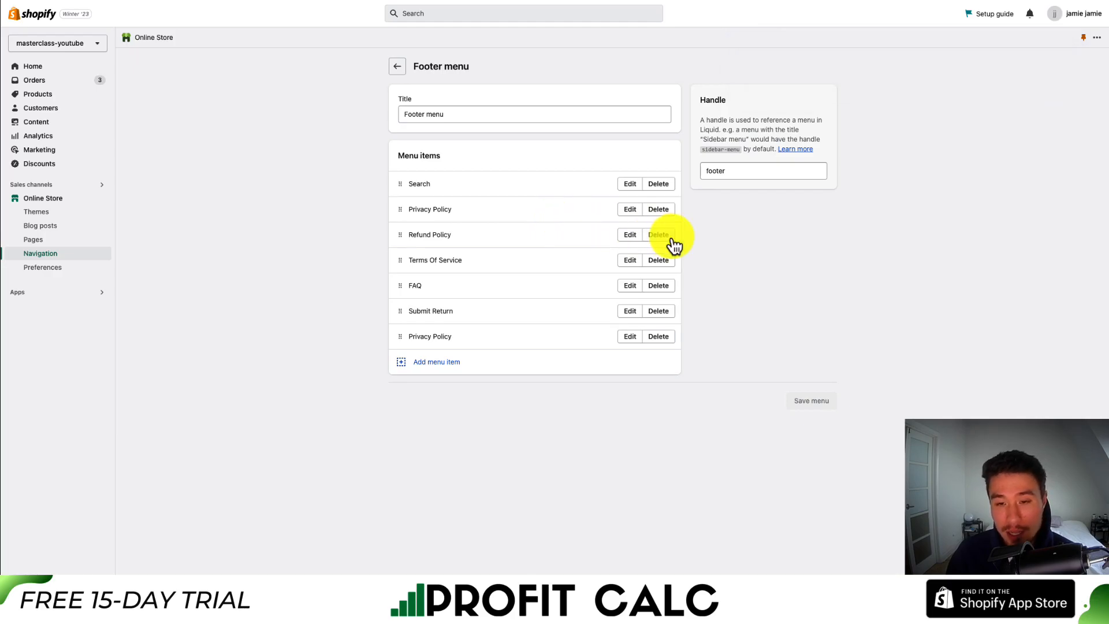
click(657, 234)
text(Retu)
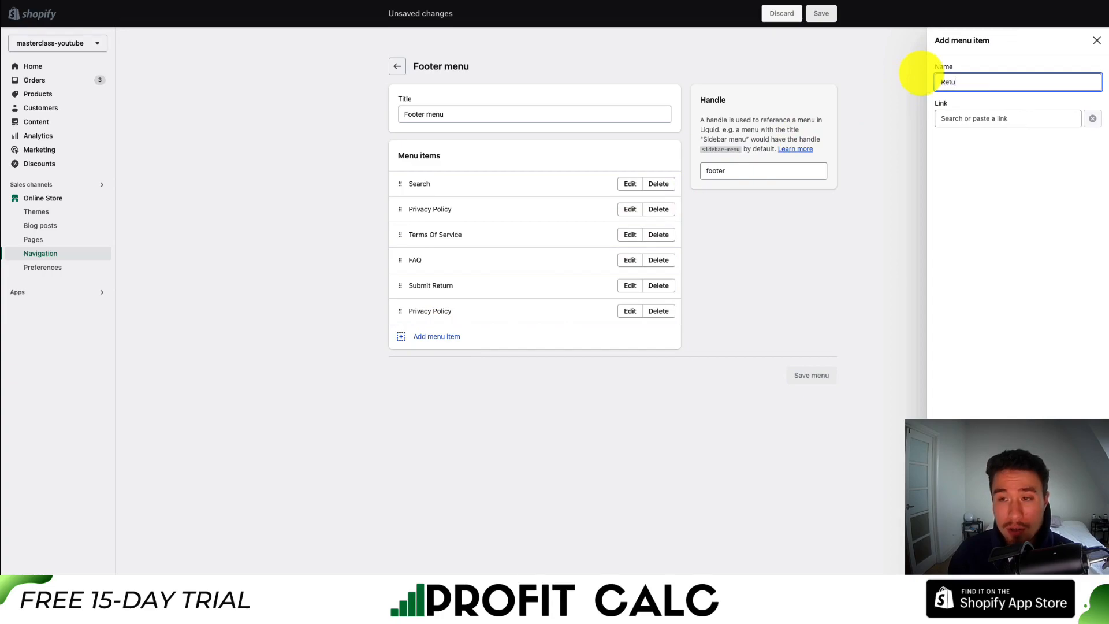
- Add a 'Return Policy' footer item linked to Policies > Refund Policy and save the menu
text(rn Policy)
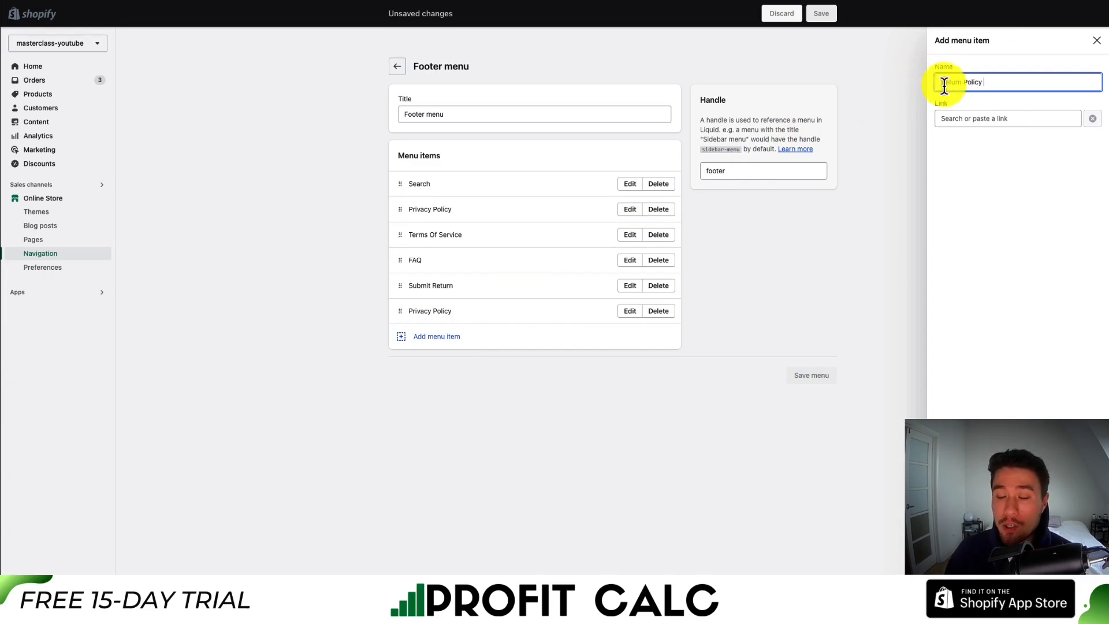
click(1007, 118)
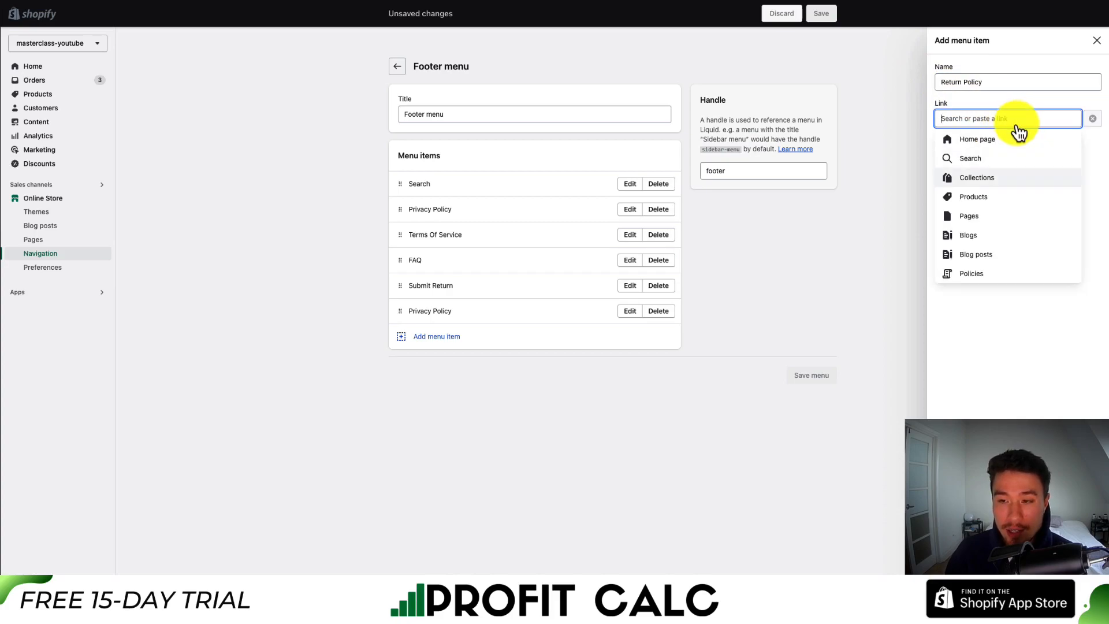
click(970, 273)
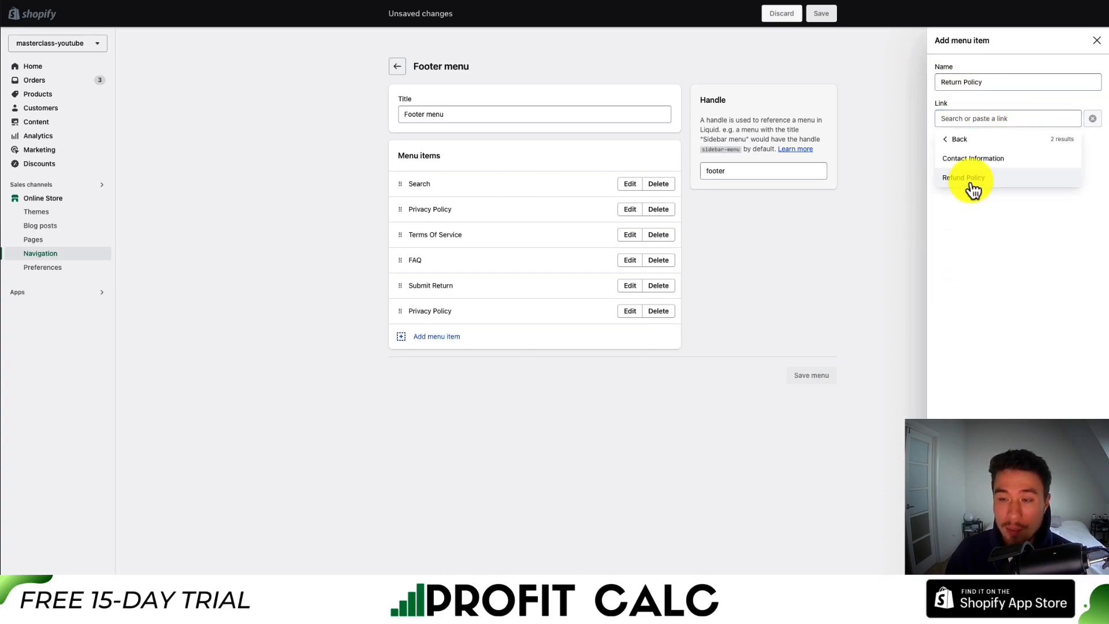
click(963, 178)
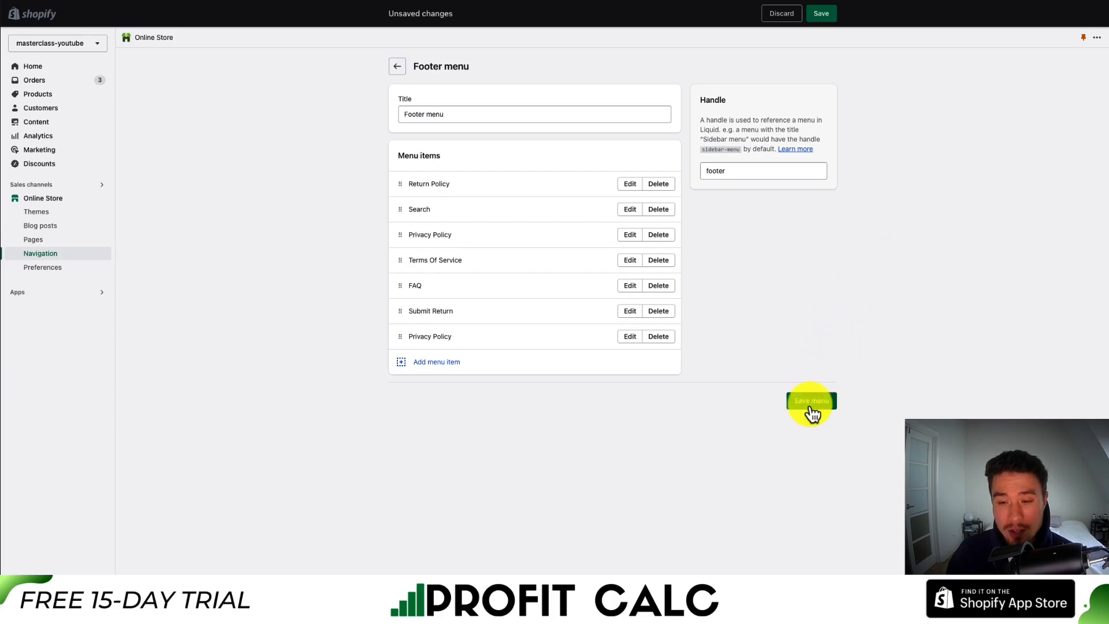
click(811, 400)
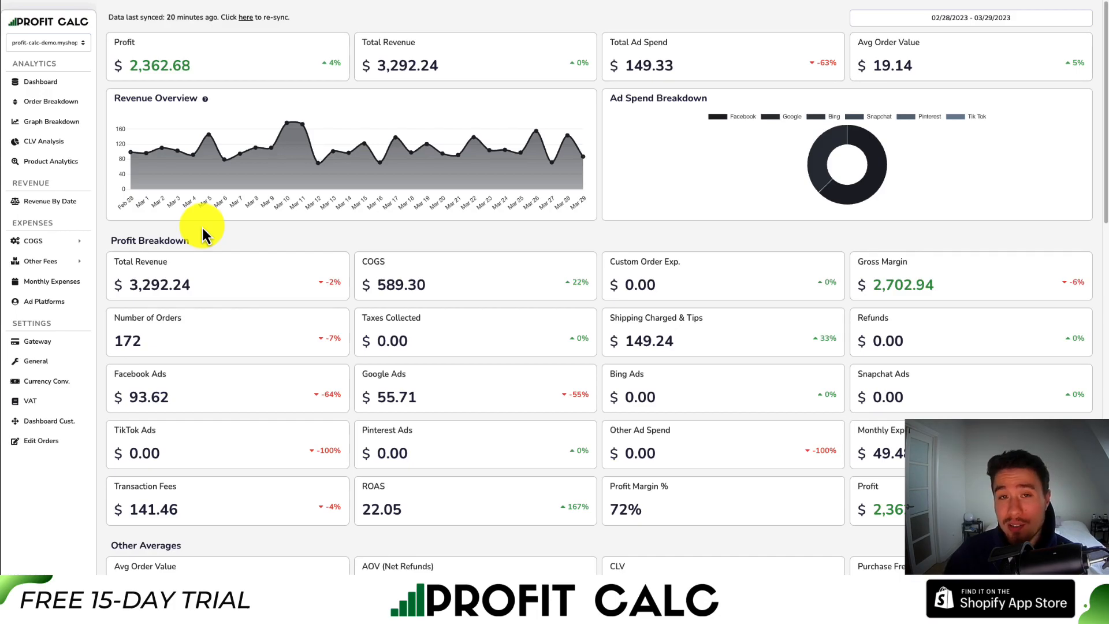
- Set the Profit Calc dashboard to Last 7 Days and review its 41 orders, $763.06 revenue and $552.69 profit
click(969, 18)
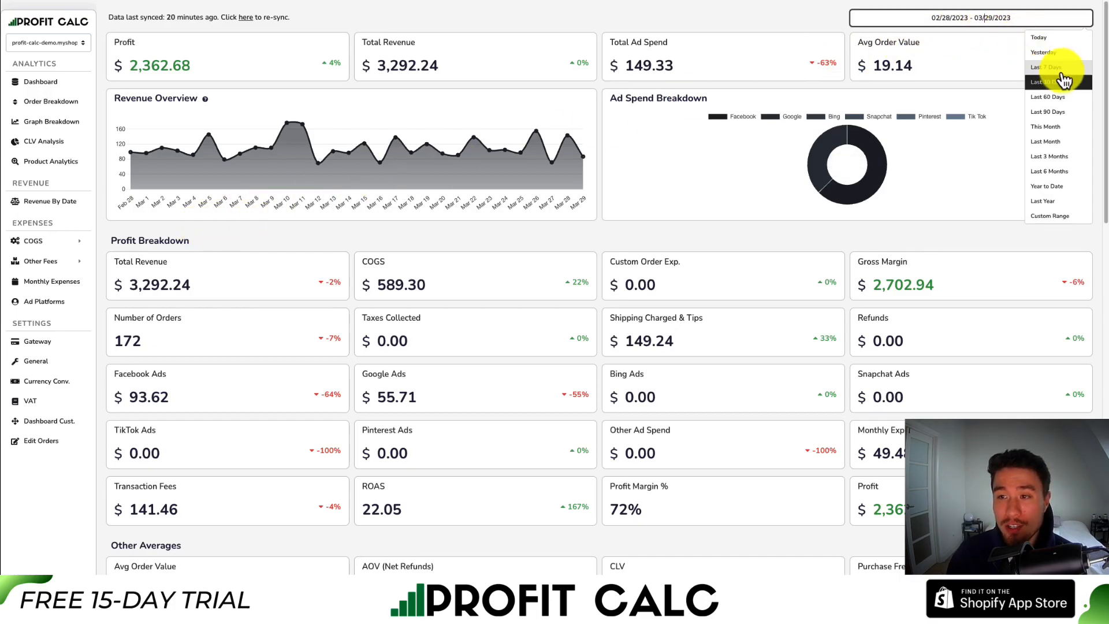
click(1044, 67)
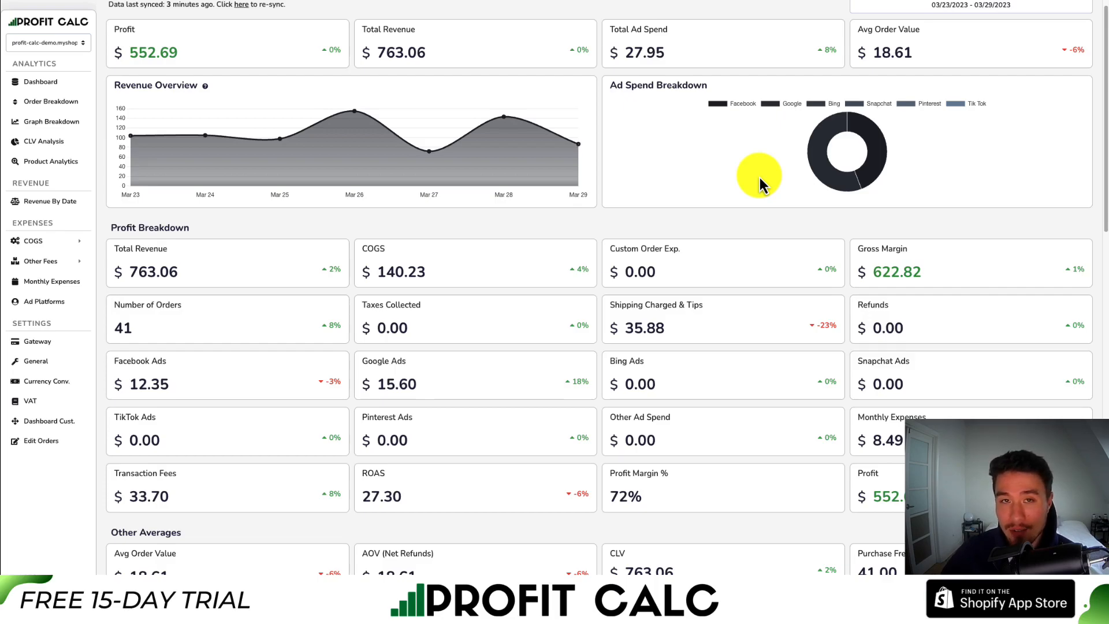
scroll(down, 3)
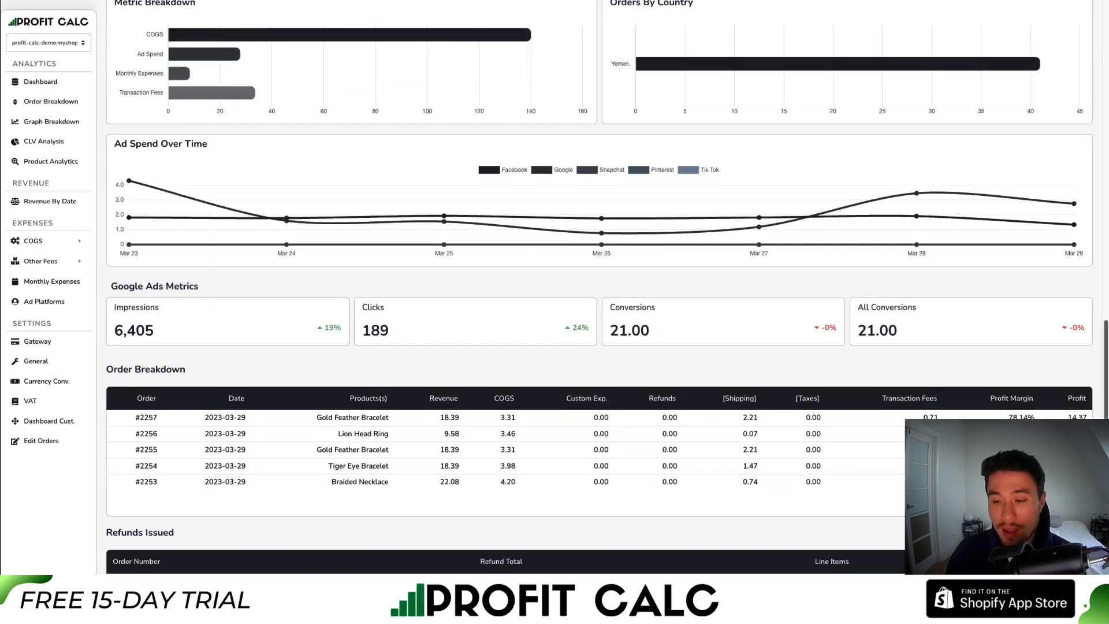
scroll(down, 3)
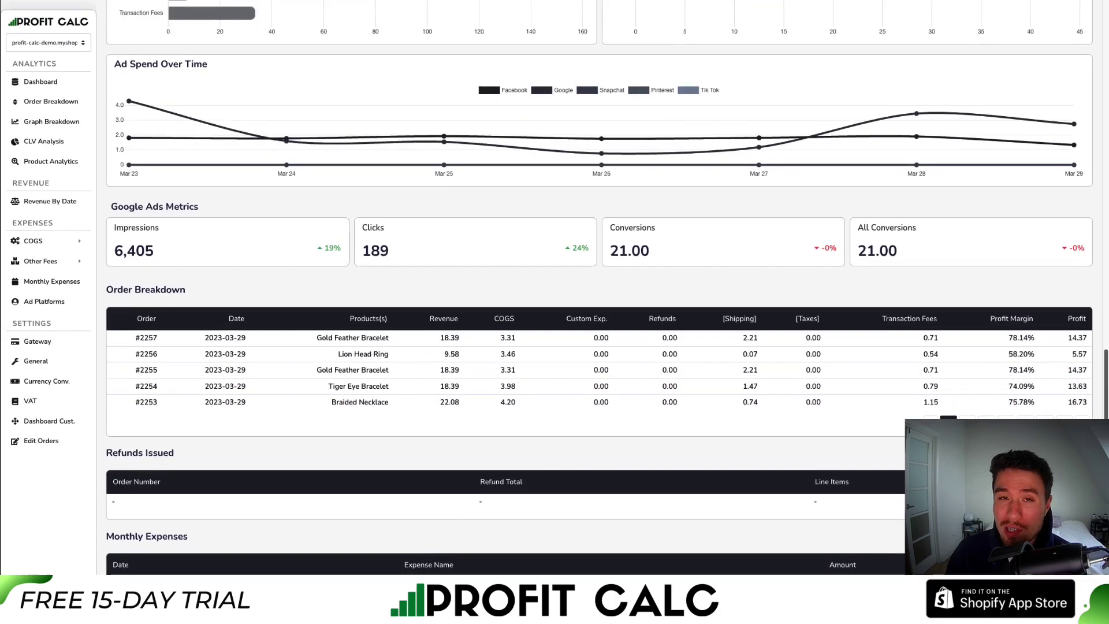
scroll(up, 3)
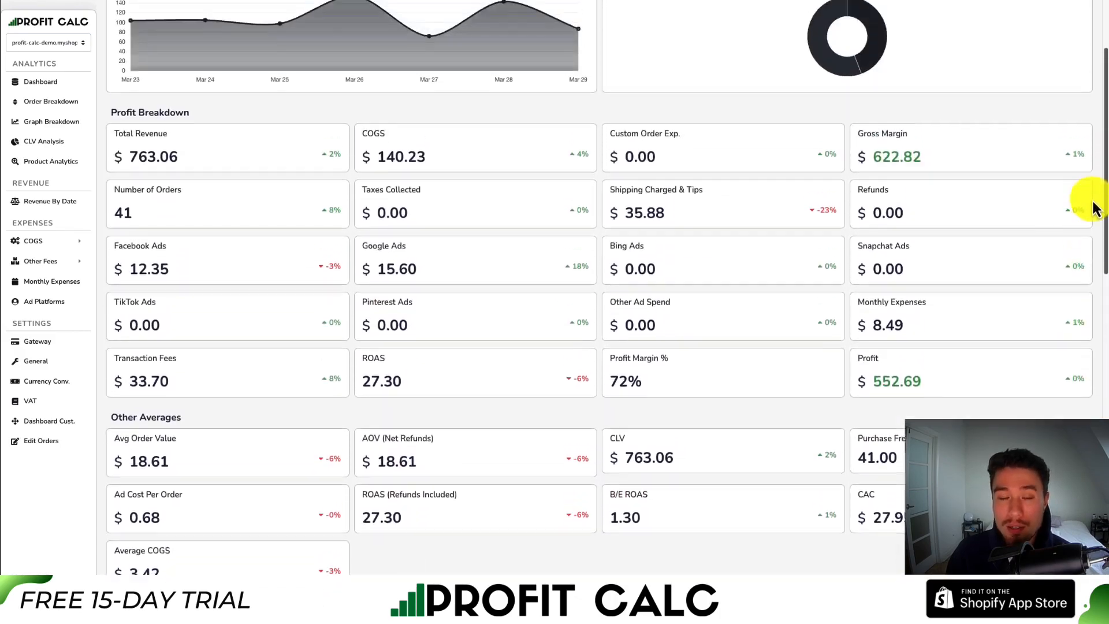
scroll(up, 3)
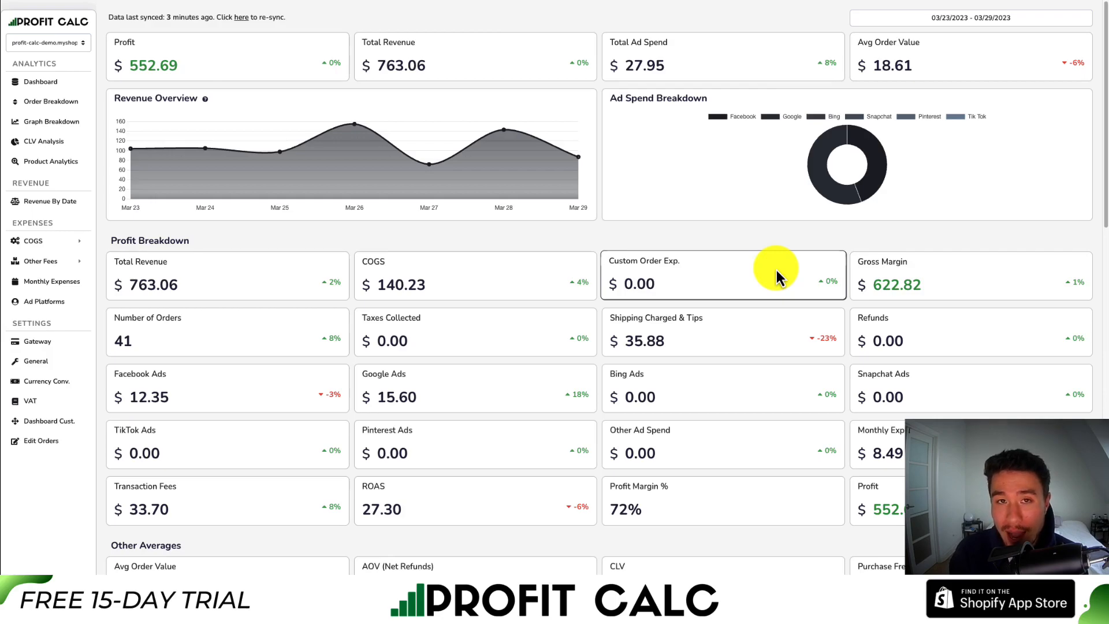
mouse_move(688, 150)
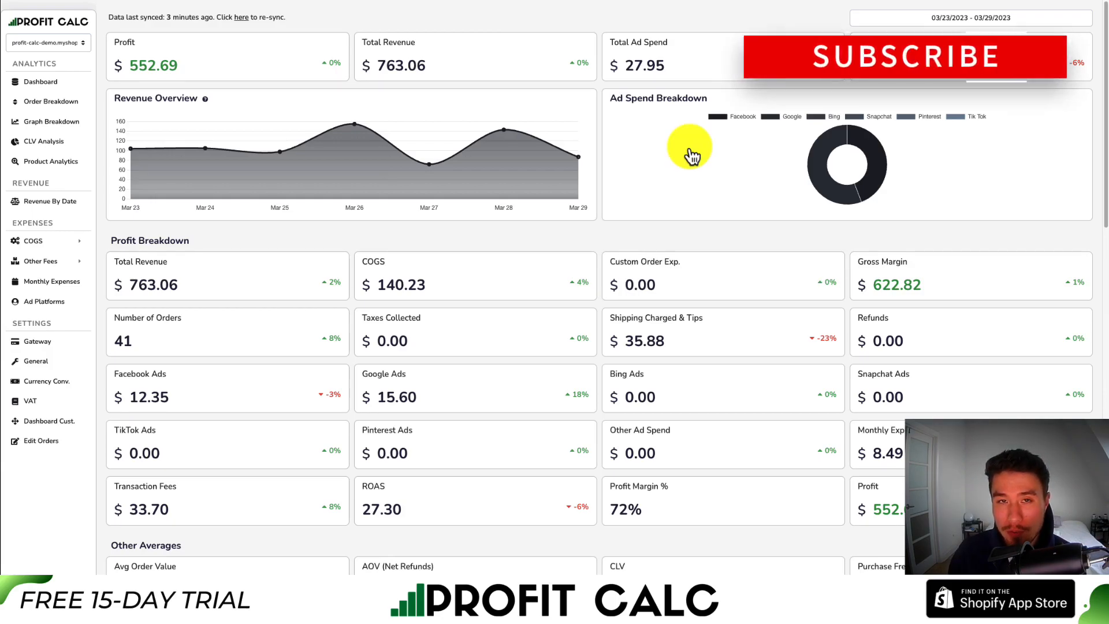
mouse_move(926, 70)
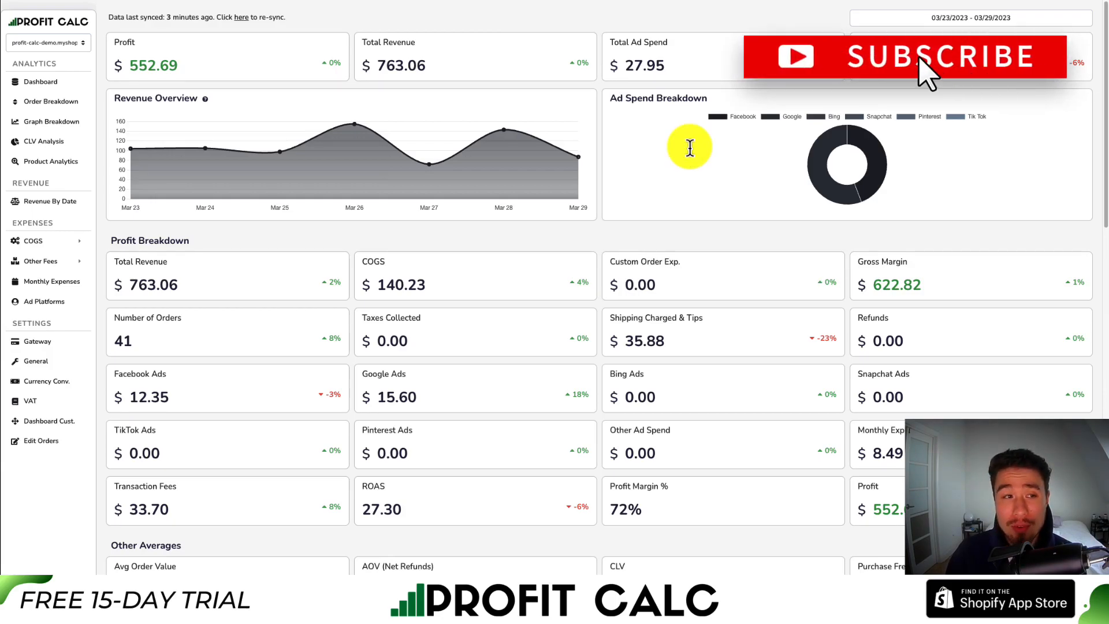